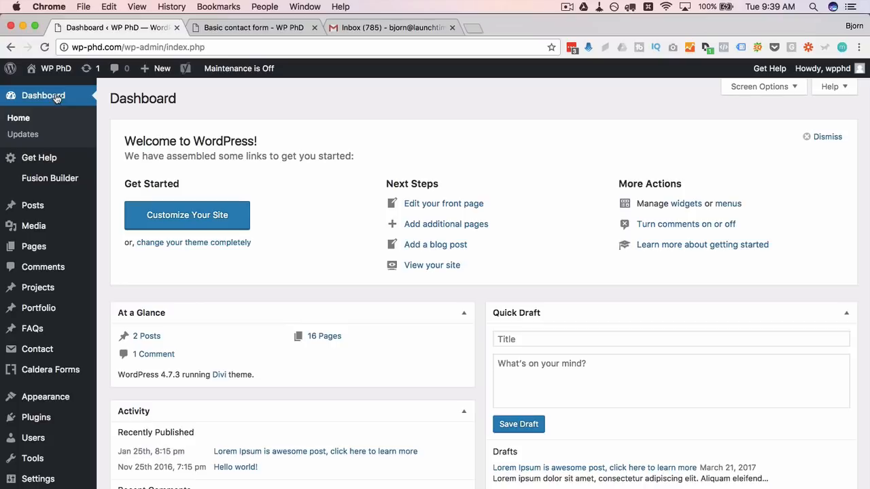
- Search plugins for 'easy wp smtp', then install and activate Easy WP SMTP
{"action": "scroll", "scroll_direction": "down", "scroll_amount": 3}
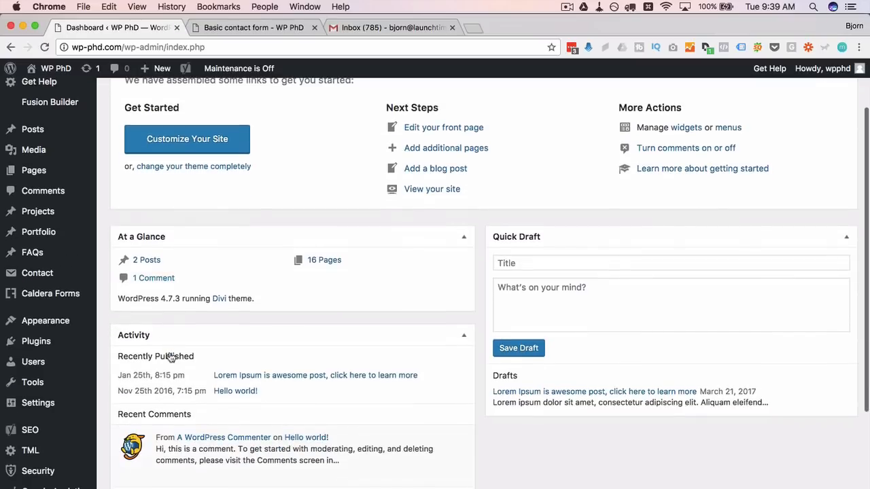
{"action": "mouse_move", "coordinate": [36, 341]}
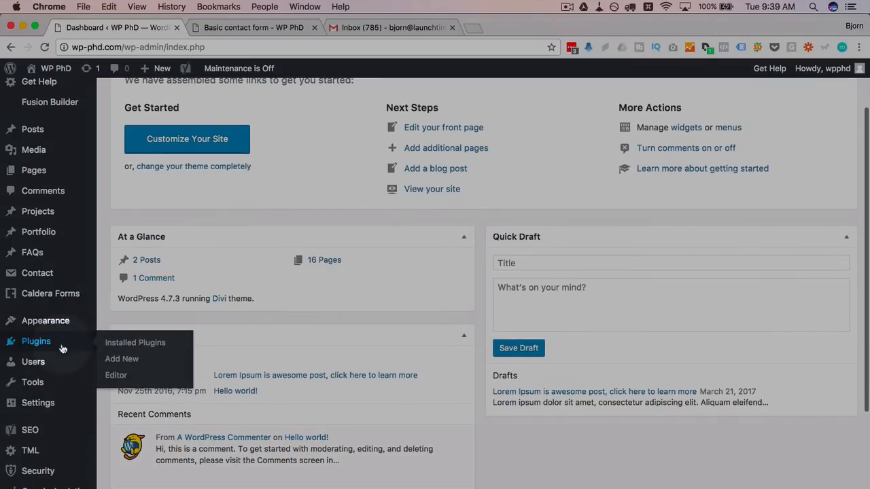
{"action": "left_click", "coordinate": [121, 359]}
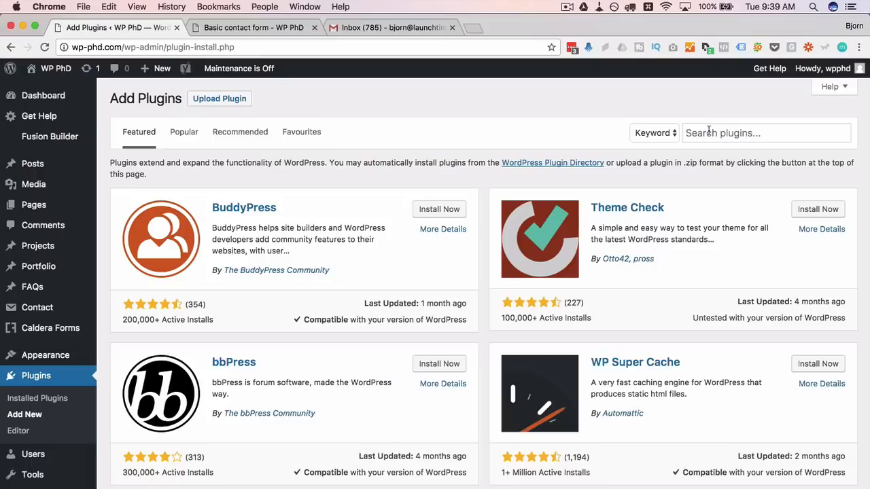
{"action": "type", "text": "easy wp"}
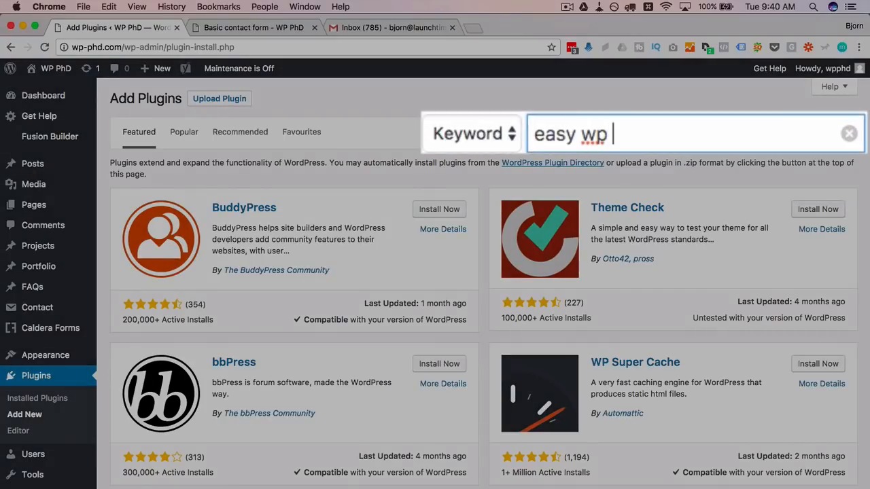
{"action": "type", "text": "smtp"}
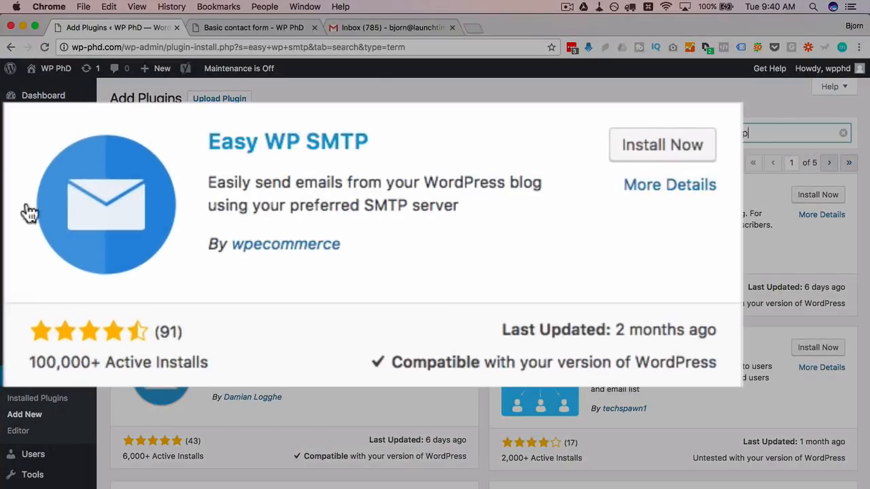
{"action": "mouse_move", "coordinate": [325, 172]}
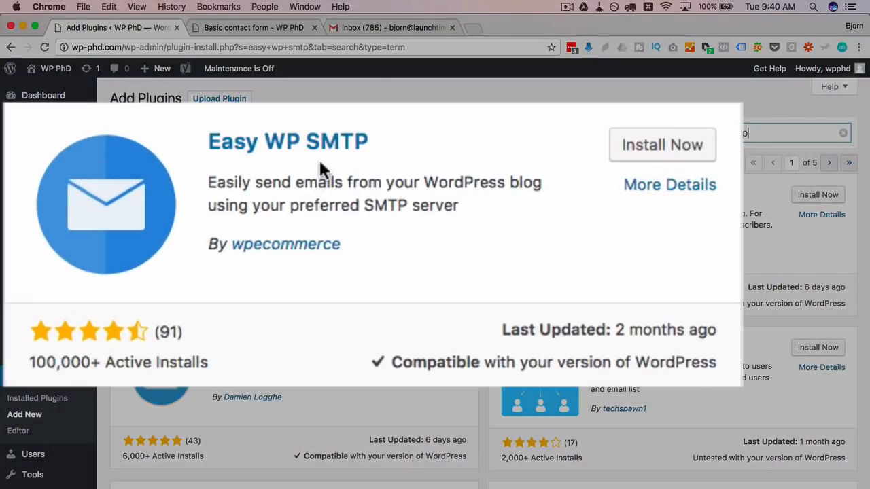
{"action": "left_click", "coordinate": [662, 144]}
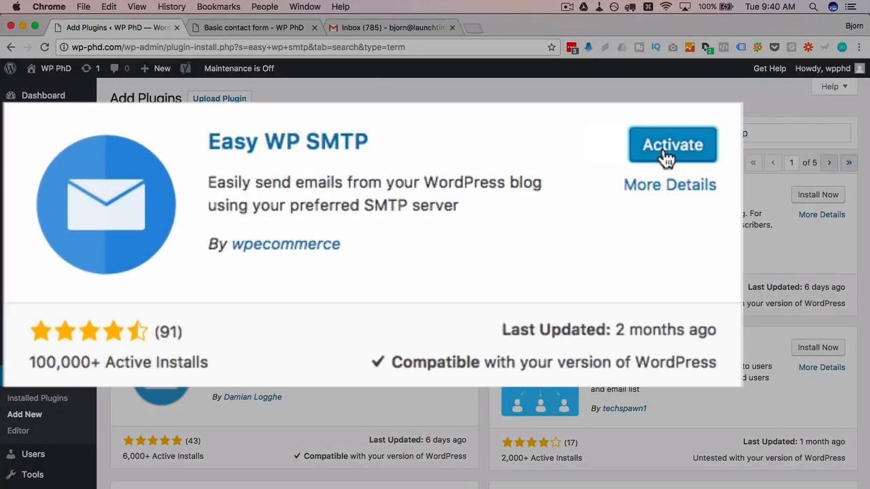
{"action": "left_click", "coordinate": [671, 144]}
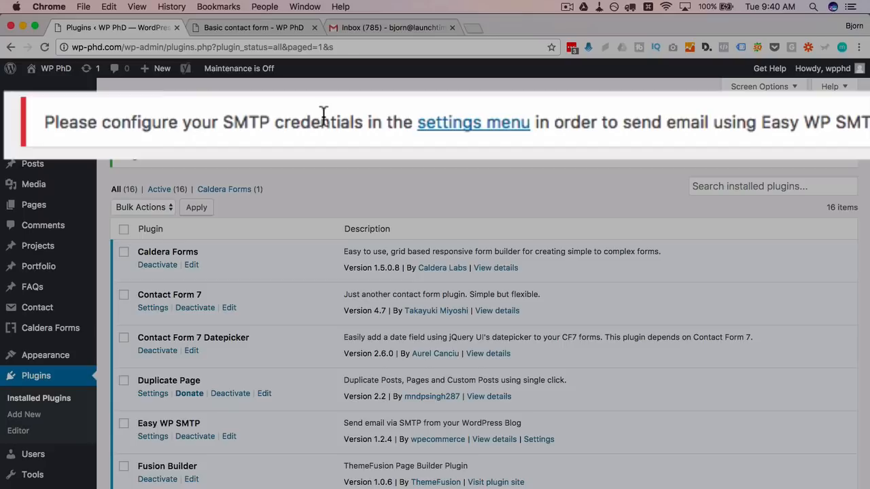
{"action": "mouse_move", "coordinate": [624, 129]}
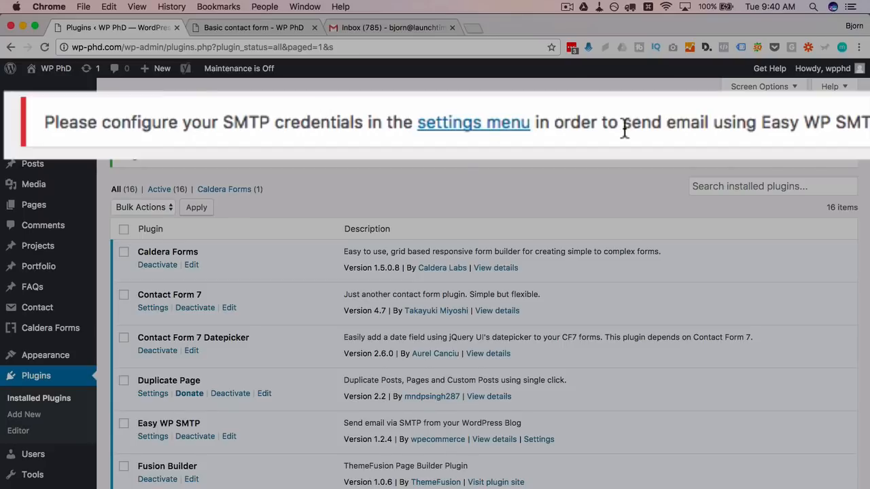
{"action": "mouse_move", "coordinate": [473, 129]}
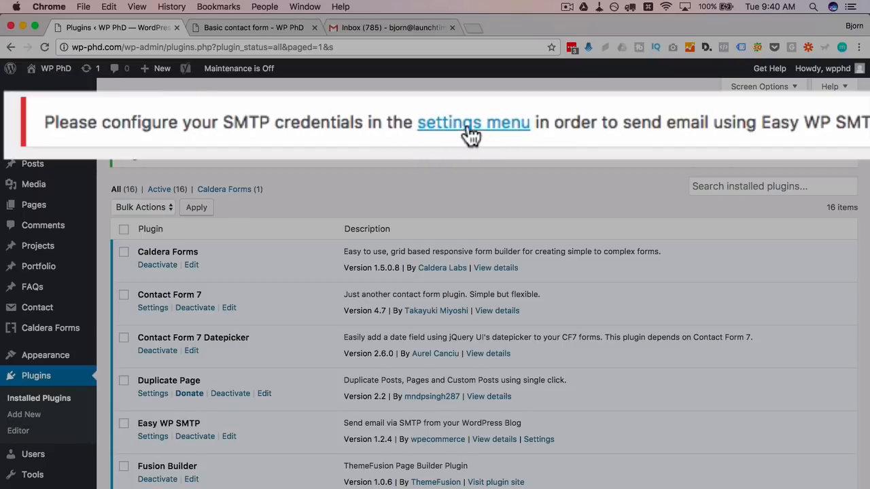
- Open Easy WP SMTP settings from the notice and its documentation in a new tab
{"action": "left_click", "coordinate": [473, 123]}
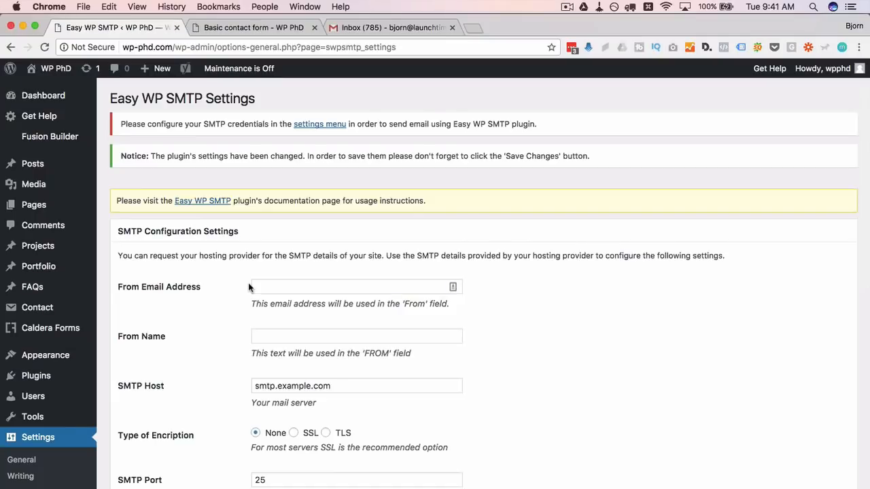
{"action": "mouse_move", "coordinate": [245, 275]}
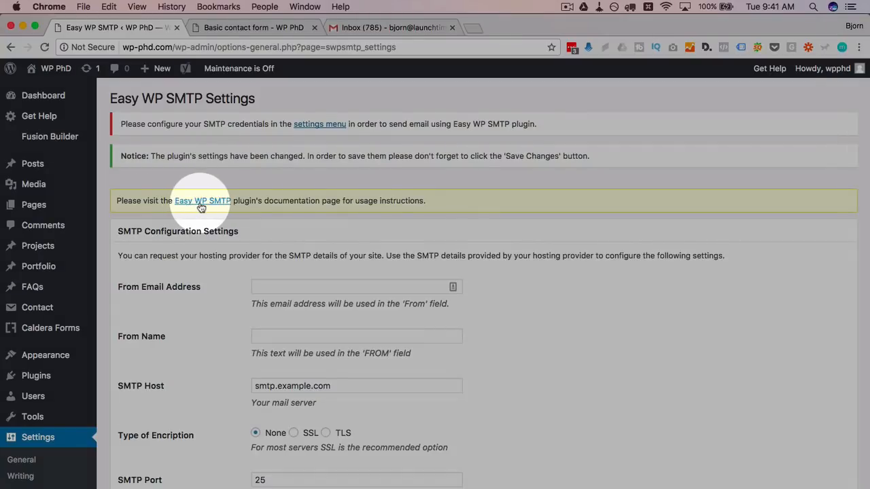
{"action": "left_click", "coordinate": [202, 201]}
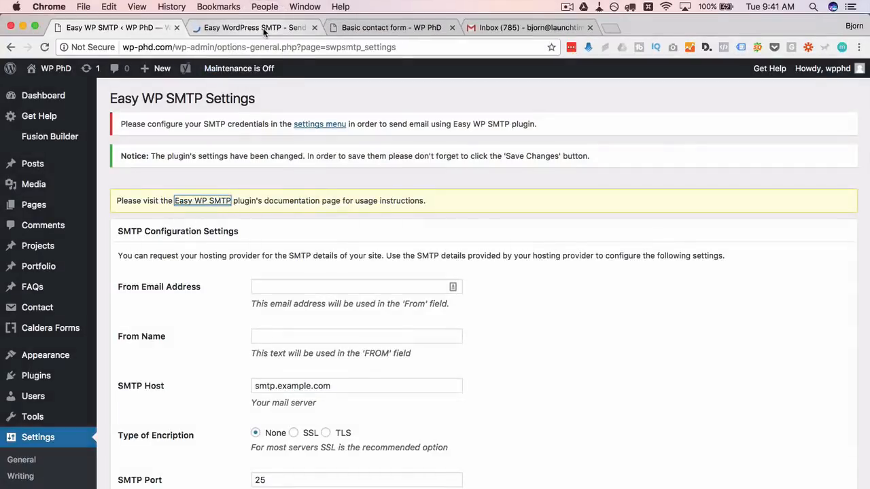
- Scroll the documentation to Gmail's settings and select the smtp.gmail.com host name
{"action": "left_click", "coordinate": [253, 27]}
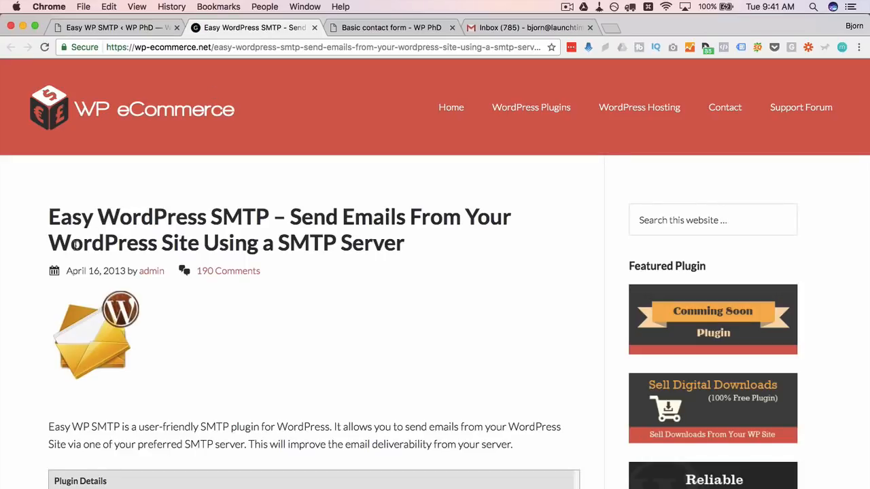
{"action": "scroll", "scroll_direction": "down", "scroll_amount": 3}
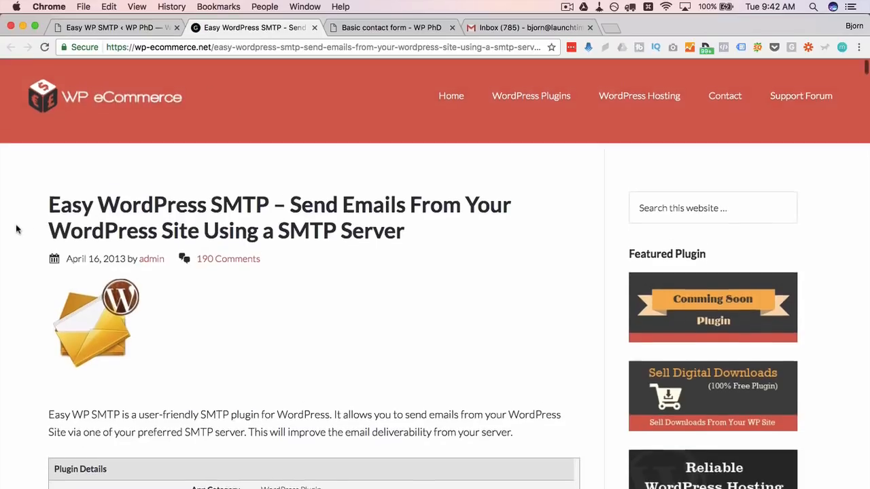
{"action": "scroll", "scroll_direction": "down", "scroll_amount": 3}
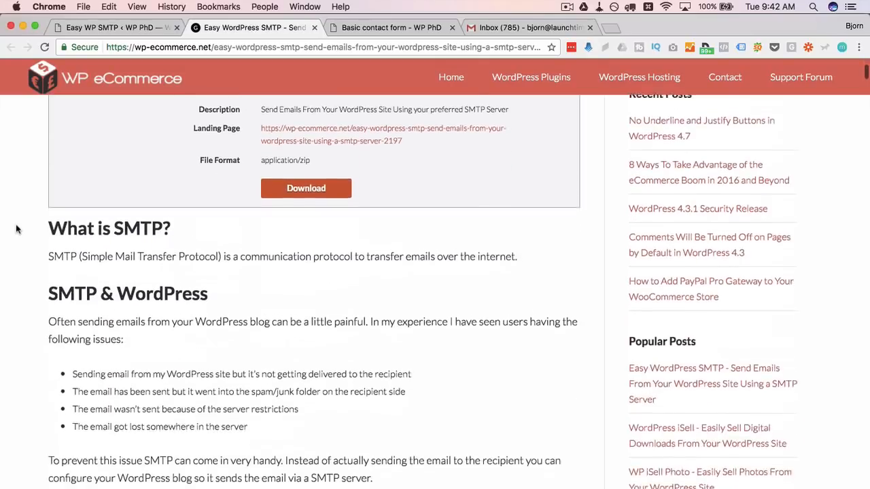
{"action": "scroll", "scroll_direction": "down", "scroll_amount": 3}
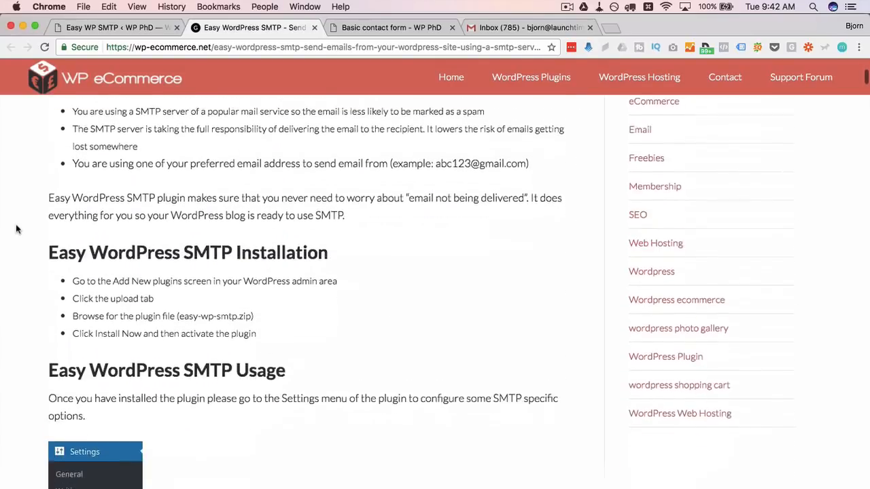
{"action": "scroll", "scroll_direction": "down", "scroll_amount": 3}
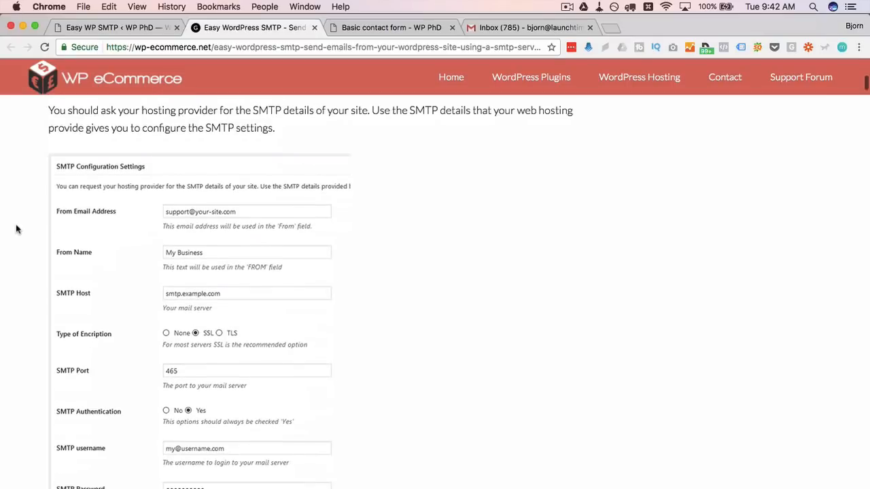
{"action": "scroll", "scroll_direction": "down", "scroll_amount": 3}
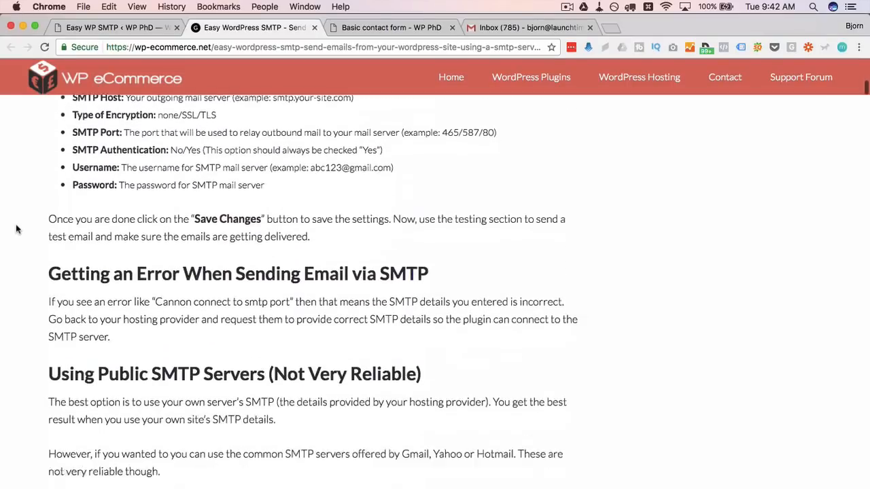
{"action": "scroll", "scroll_direction": "down", "scroll_amount": 3}
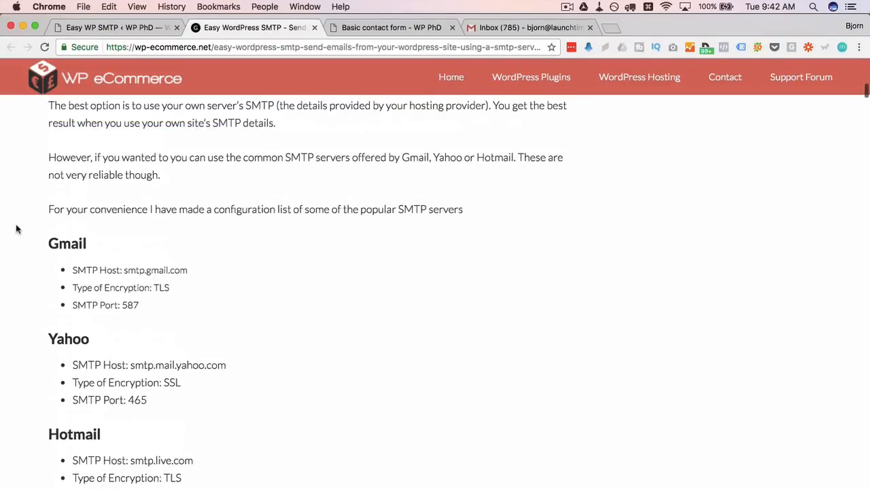
{"action": "scroll", "scroll_direction": "down", "scroll_amount": 3}
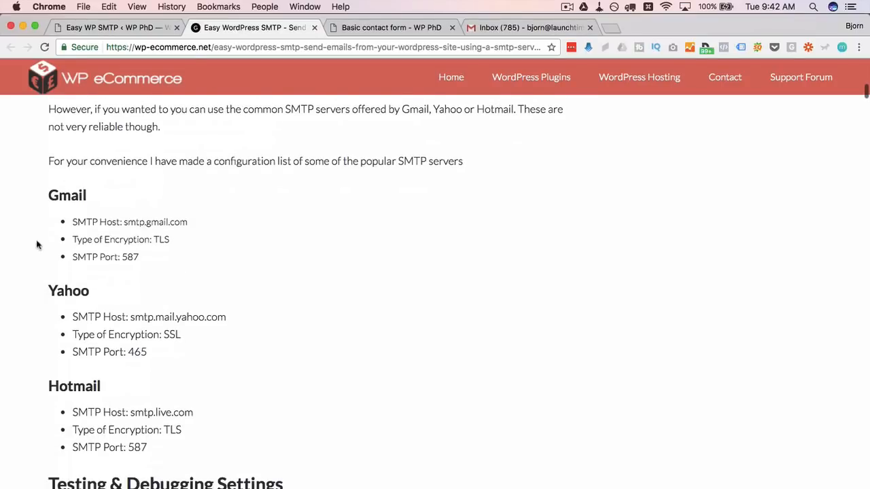
{"action": "scroll", "scroll_direction": "down", "scroll_amount": 3}
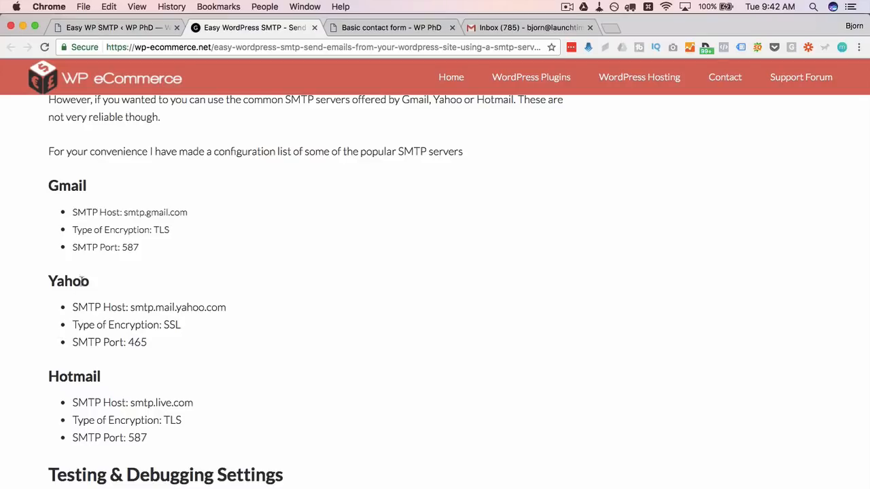
{"action": "mouse_move", "coordinate": [87, 233]}
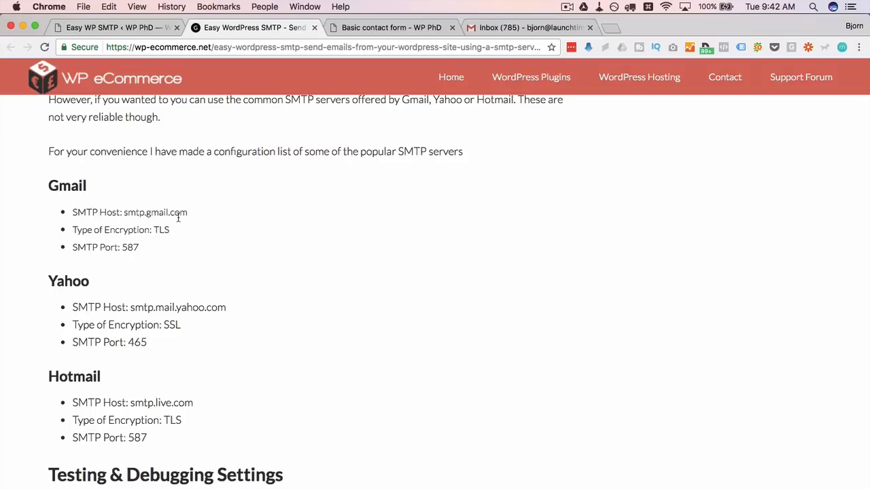
{"action": "double_click", "coordinate": [155, 212]}
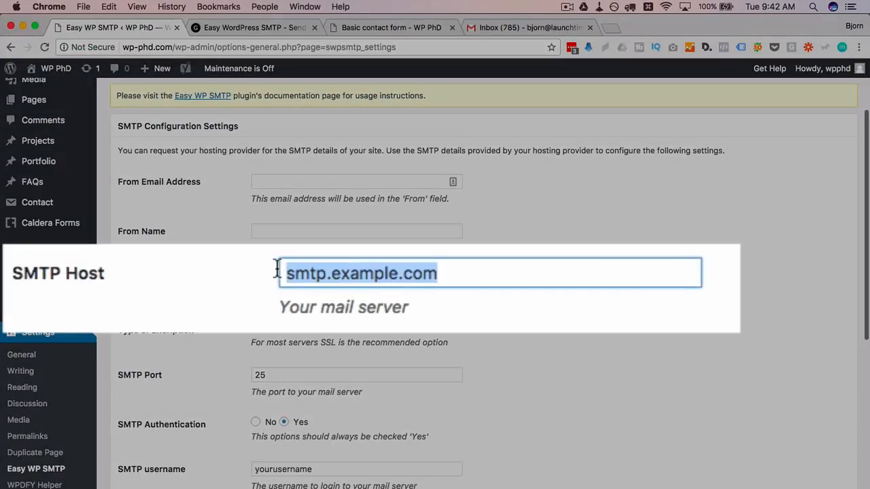
- Set the SMTP host to Gmail's host and the SMTP port to 587
{"action": "right_click", "coordinate": [357, 280]}
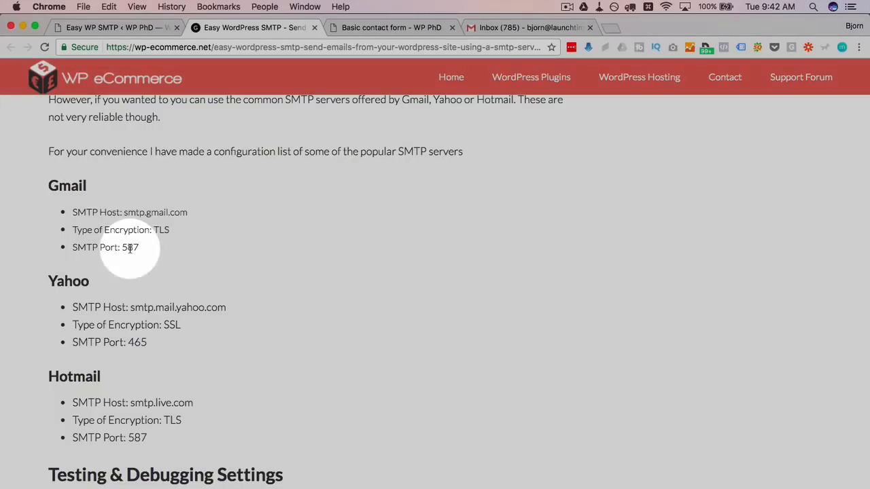
{"action": "left_click", "coordinate": [116, 27]}
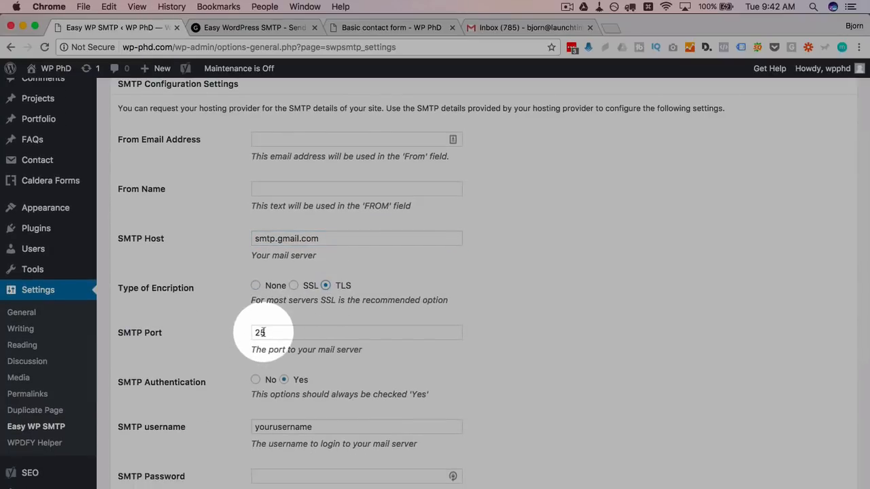
{"action": "type", "text": "587"}
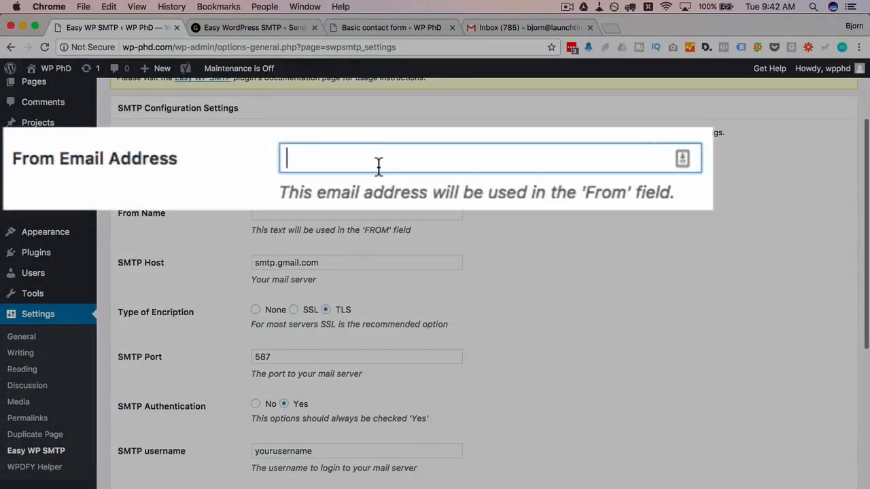
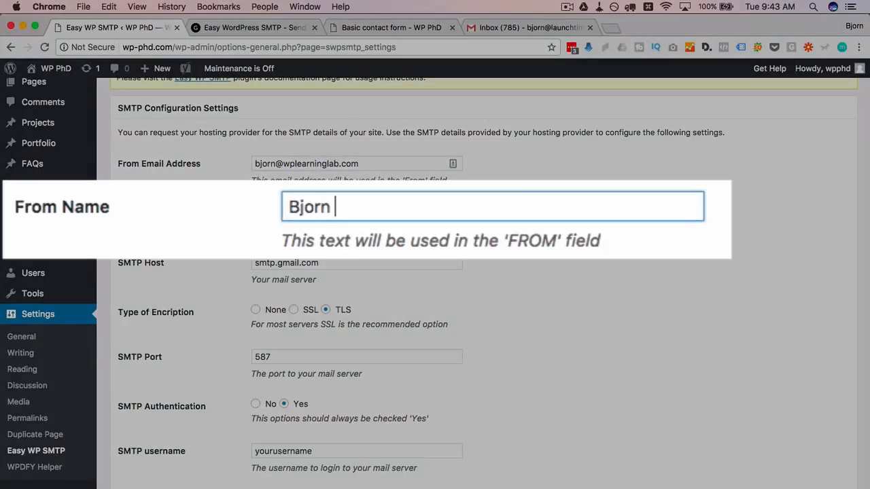
- Enter the wplearninglab From Email Address and a From Name ending in '(WP-PHD)'
{"action": "type", "text": "("}
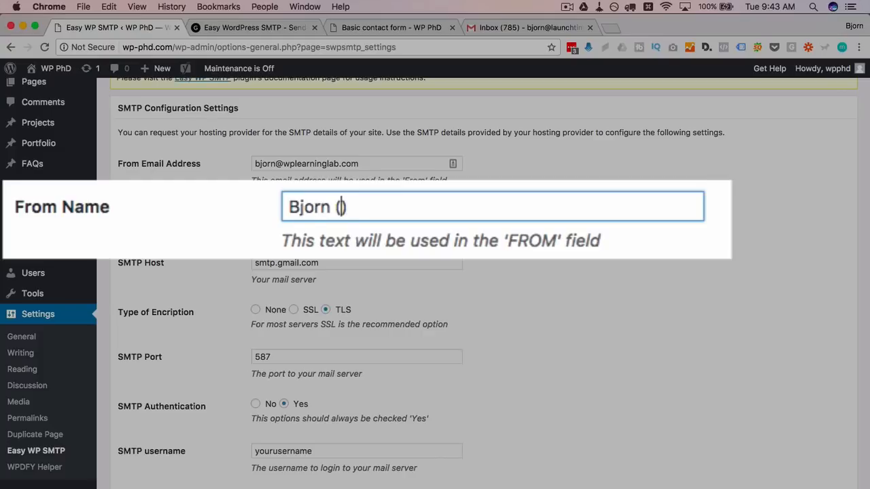
{"action": "type", "text": "WP-PHD)"}
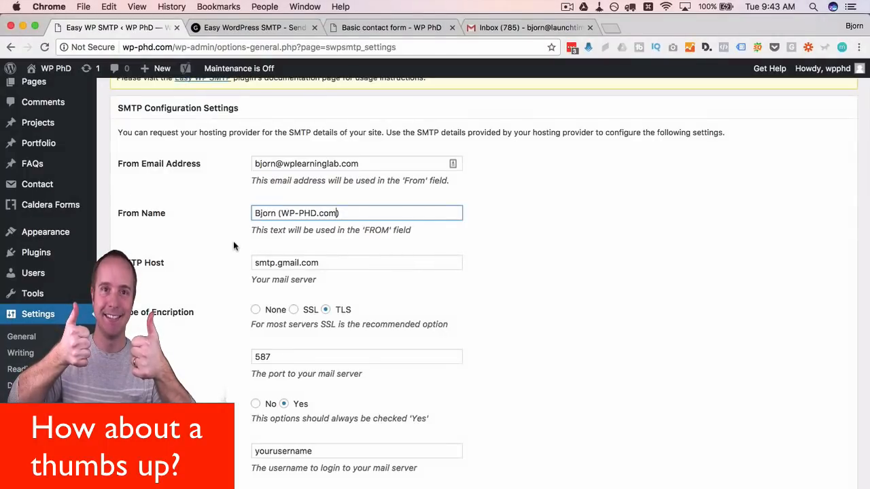
- Enter the Gmail address as SMTP username, then save the Easy WP SMTP settings
{"action": "scroll", "scroll_direction": "down", "scroll_amount": 3}
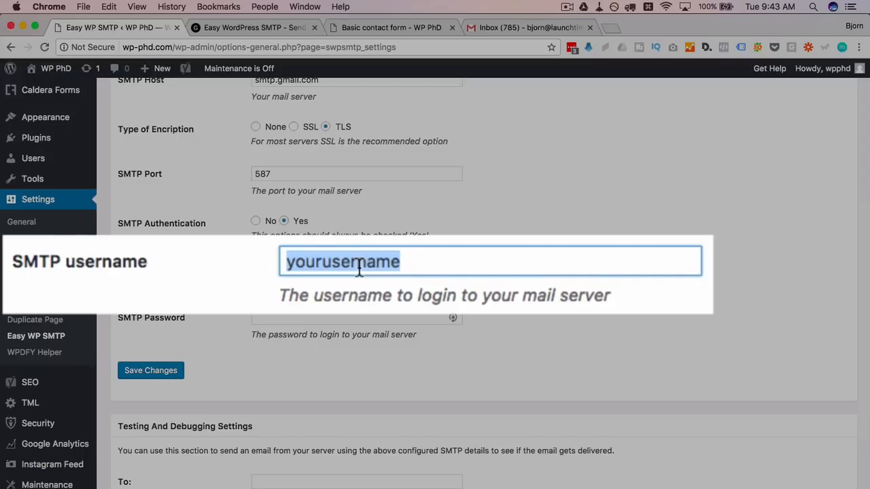
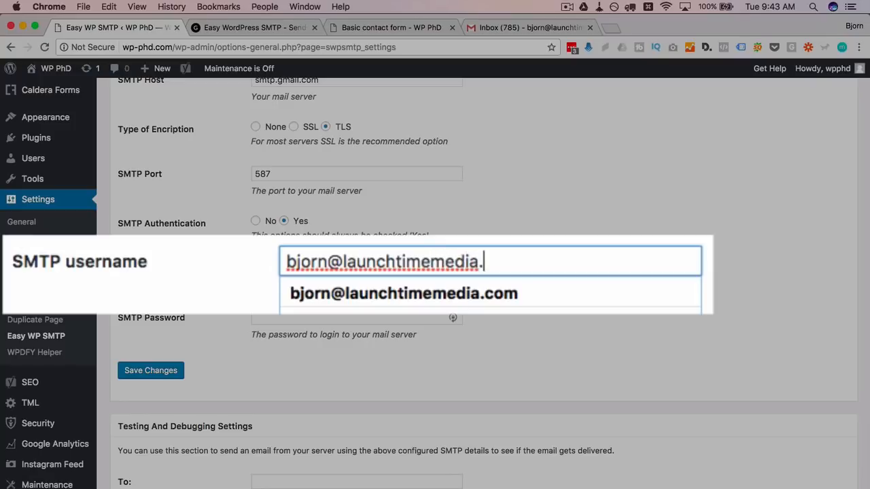
{"action": "left_click", "coordinate": [356, 317]}
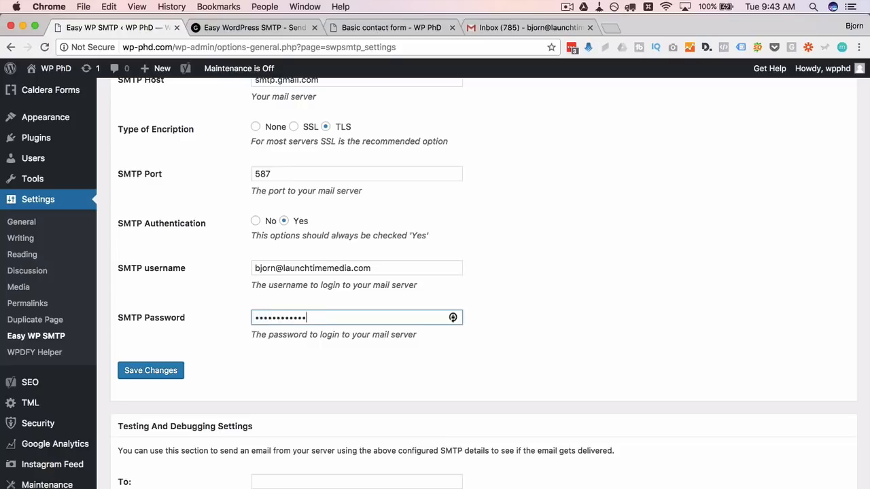
{"action": "left_click", "coordinate": [150, 370]}
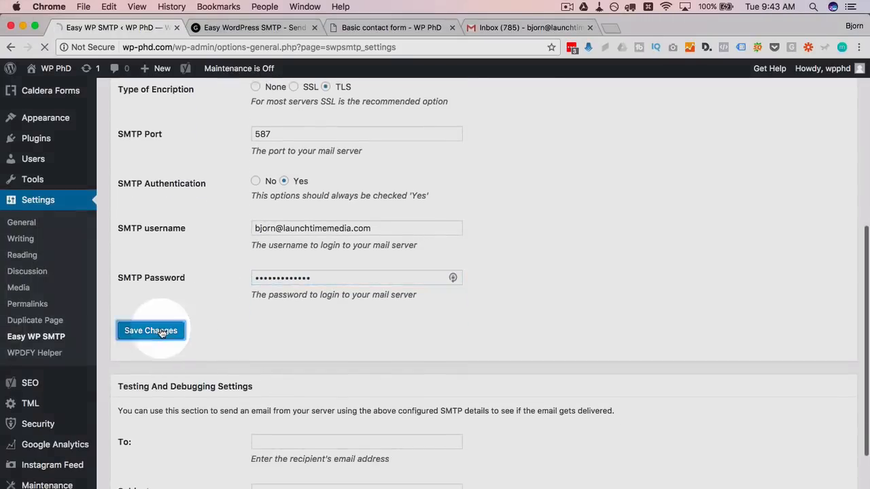
{"action": "left_click", "coordinate": [151, 330]}
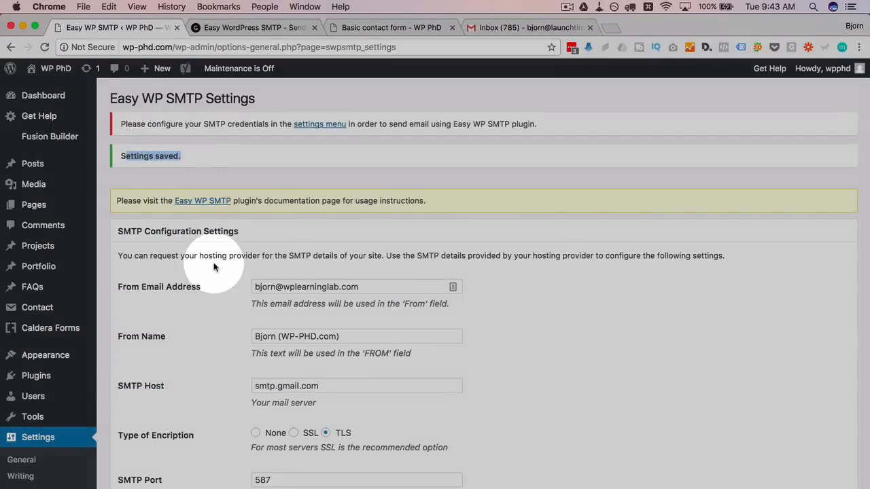
{"action": "scroll", "scroll_direction": "down", "scroll_amount": 3}
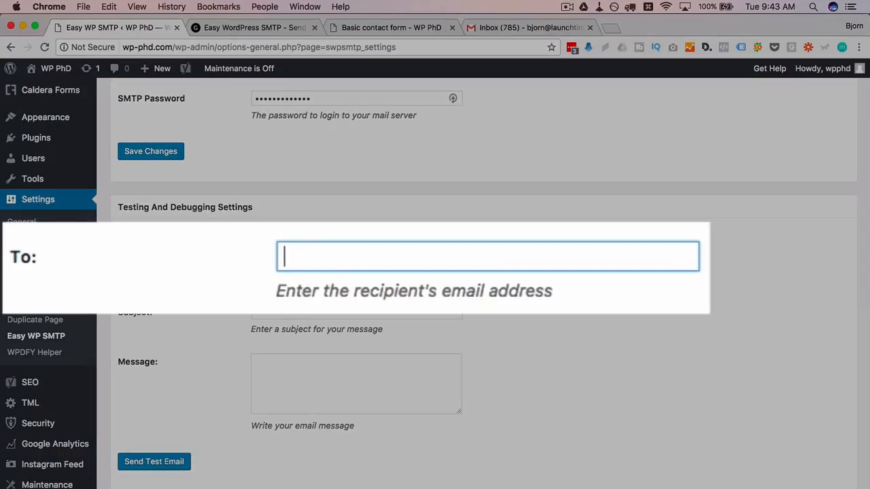
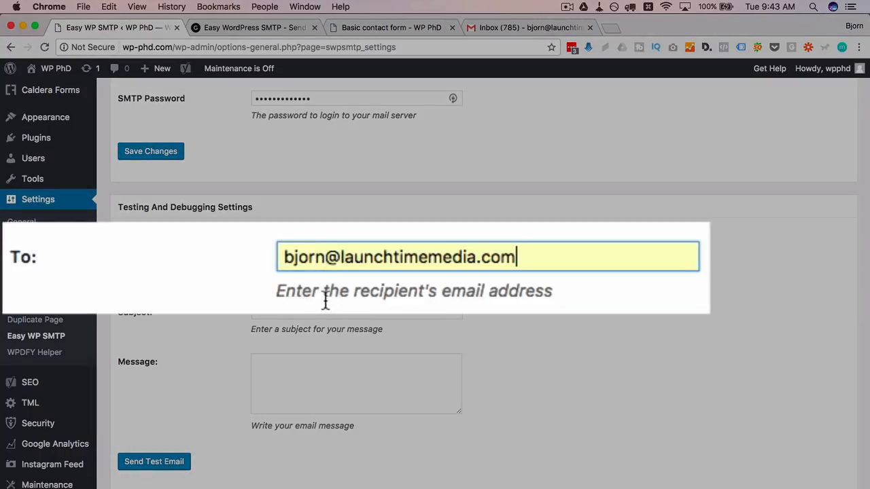
{"action": "type", "text": "Test"}
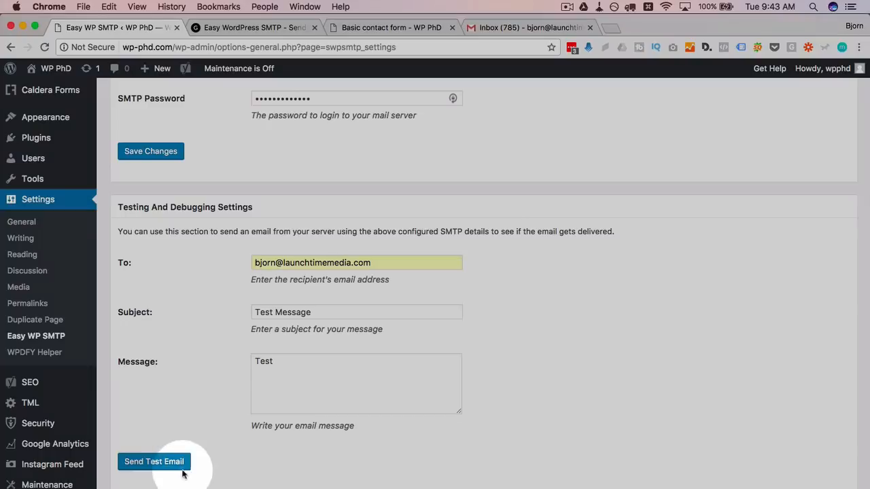
{"action": "left_click", "coordinate": [153, 462]}
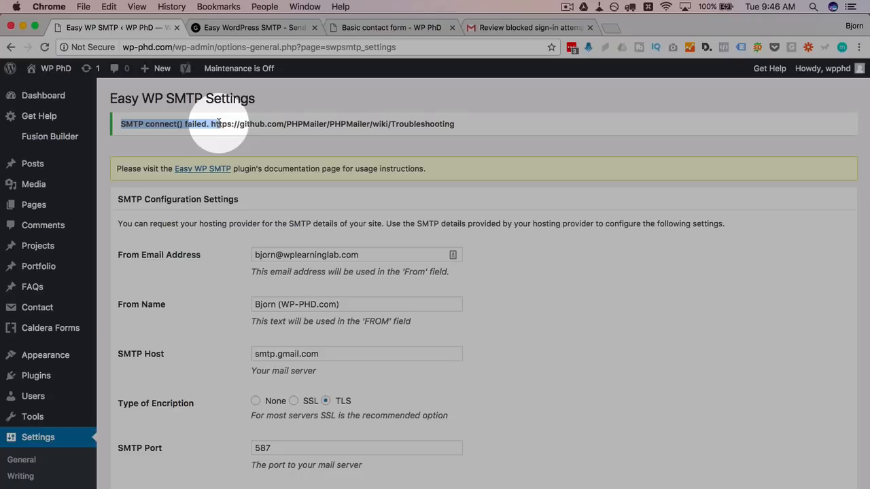
- Switch to Gmail's 'Review blocked sign-in attempt' email from Google
{"action": "left_click", "coordinate": [531, 27]}
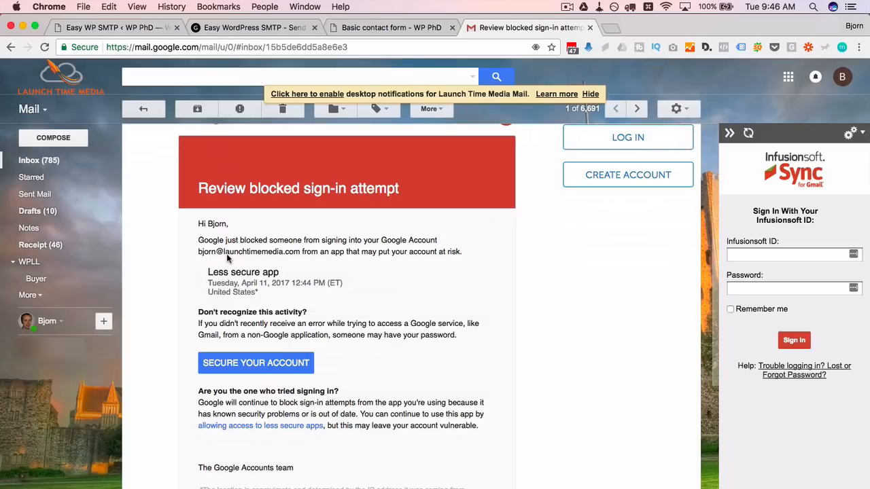
- Follow the warning email's link and turn on access for less secure apps
{"action": "scroll", "scroll_direction": "down", "scroll_amount": 3}
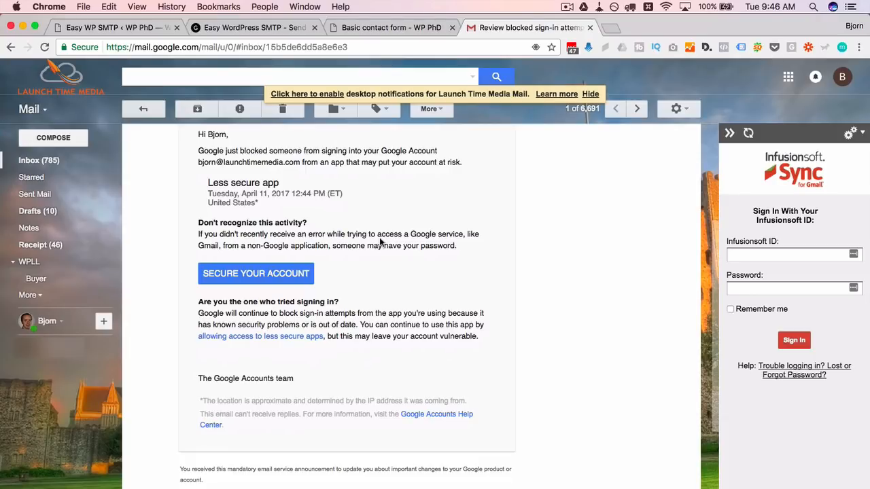
{"action": "scroll", "scroll_direction": "down", "scroll_amount": 3}
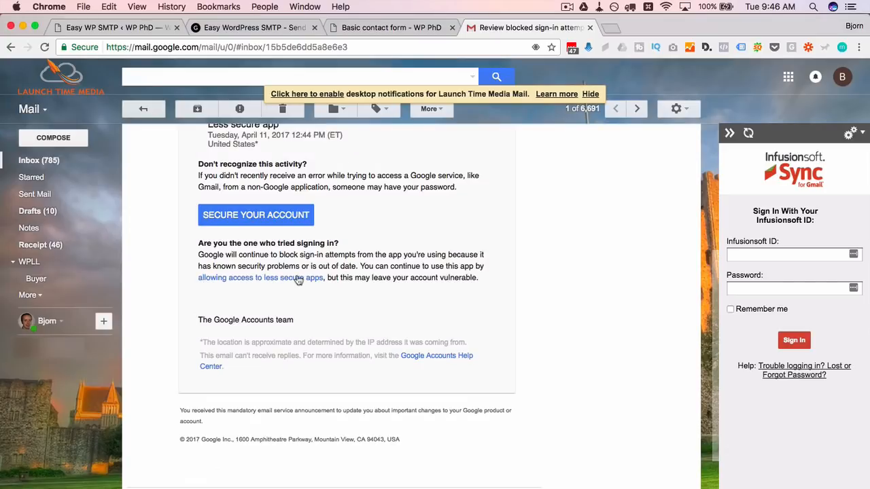
{"action": "mouse_move", "coordinate": [276, 282]}
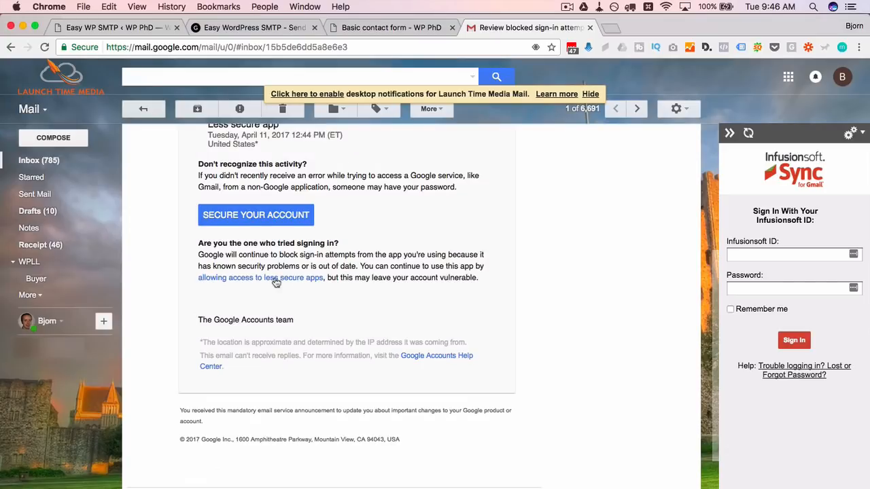
{"action": "left_click", "coordinate": [260, 277]}
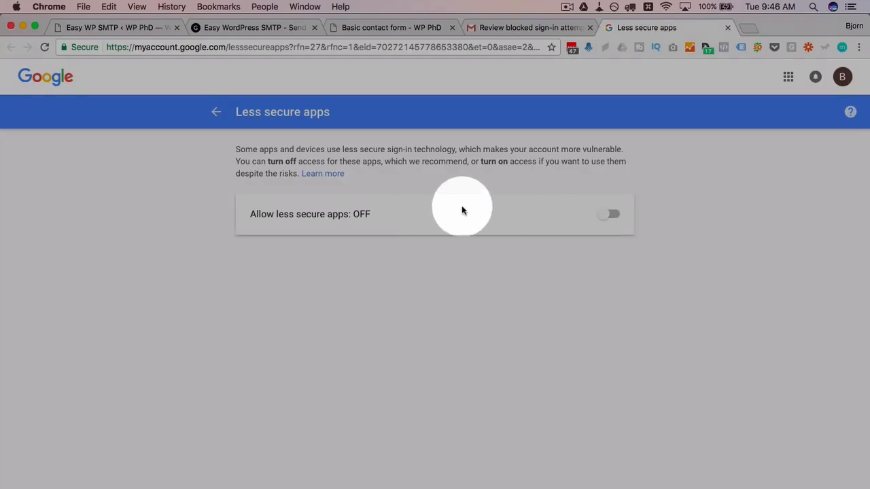
{"action": "left_click", "coordinate": [607, 214]}
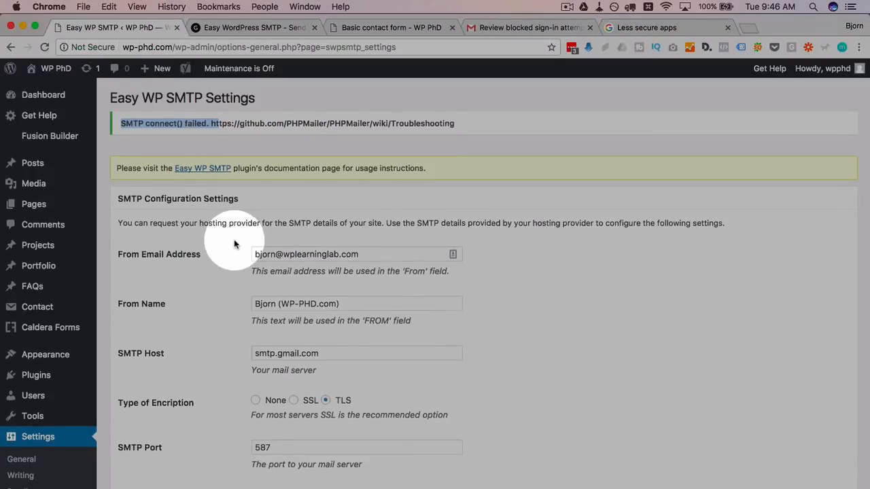
- Resend the test email successfully and check the Gmail inbox for it
{"action": "scroll", "scroll_direction": "down", "scroll_amount": 3}
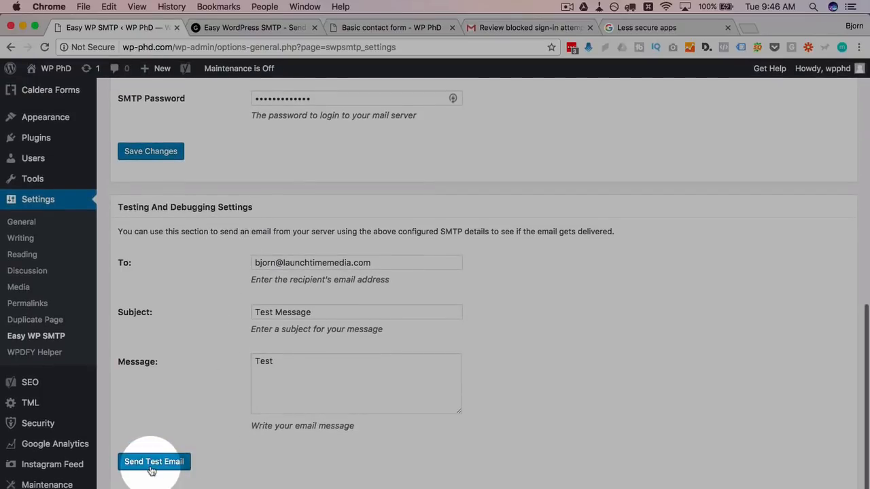
{"action": "left_click", "coordinate": [153, 461]}
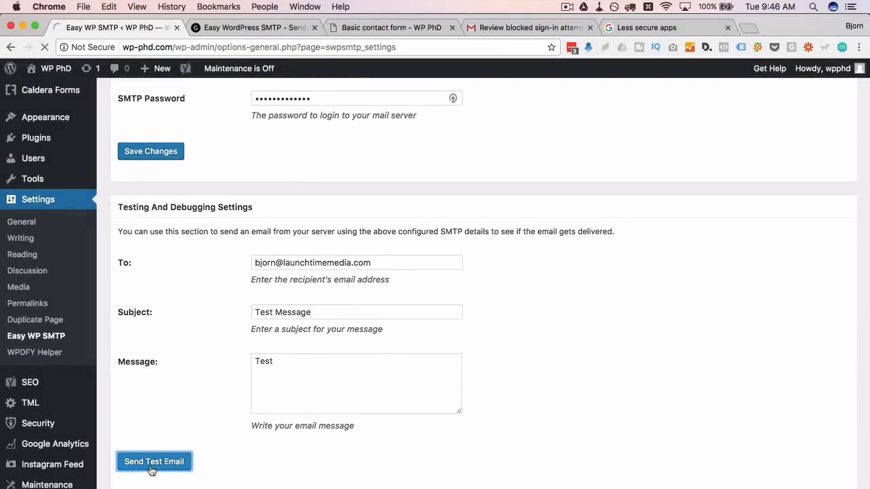
{"action": "left_click", "coordinate": [153, 462]}
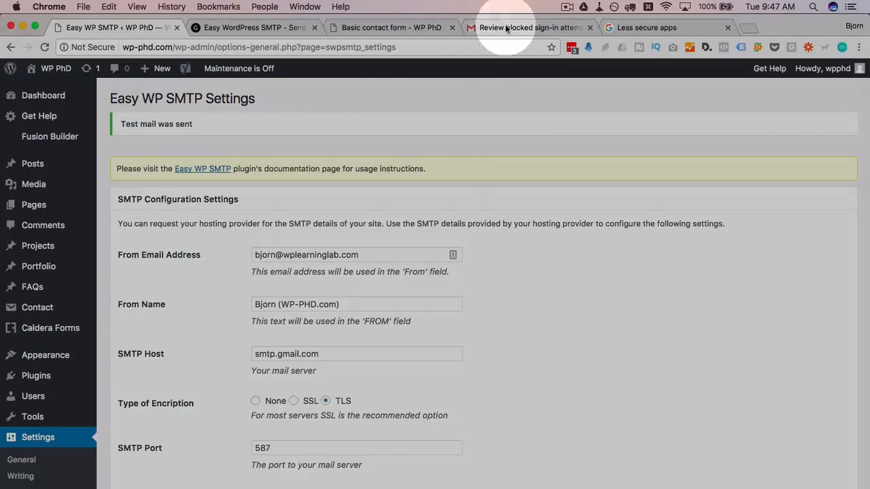
{"action": "left_click", "coordinate": [530, 27]}
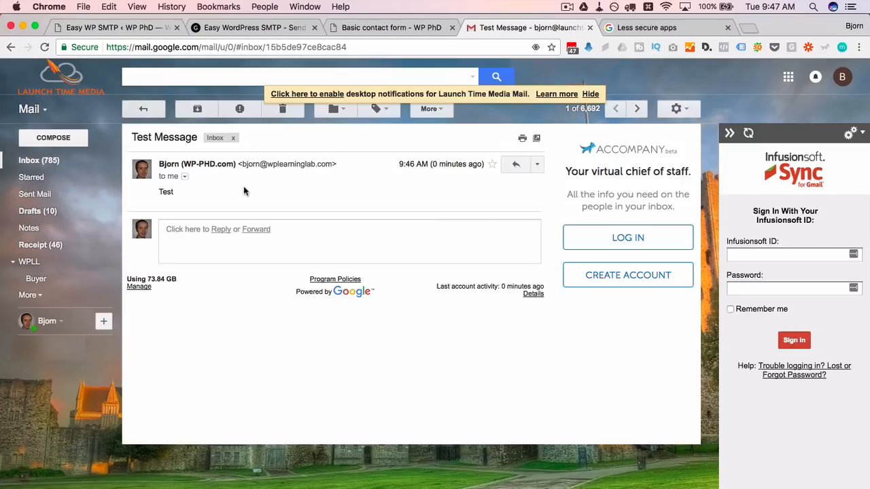
- Expand the Test Message details showing sender, recipient and mailed-by launchtimemedia.com
{"action": "left_click", "coordinate": [184, 176]}
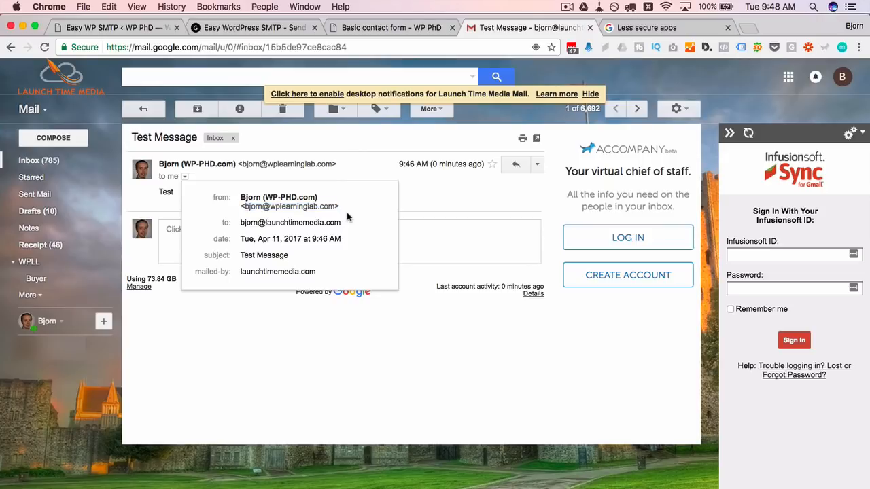
{"action": "mouse_move", "coordinate": [412, 209]}
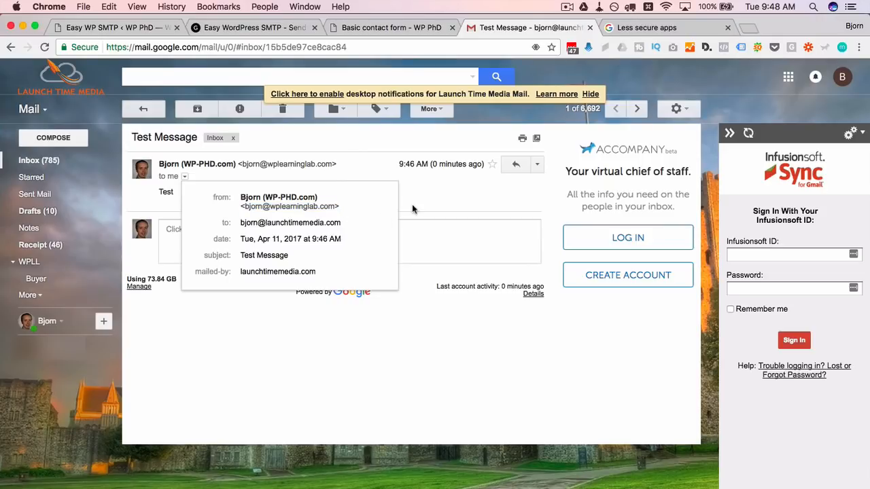